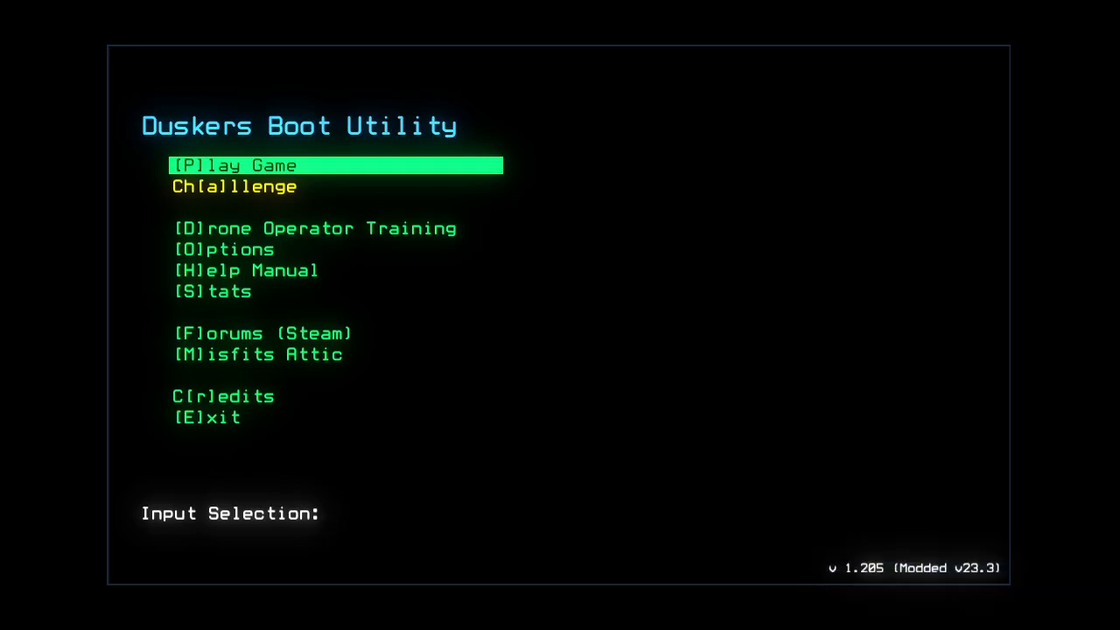
Launch the daily challenge and send drone 3 (Kellee) into the medical ship for scrap
click(233, 187)
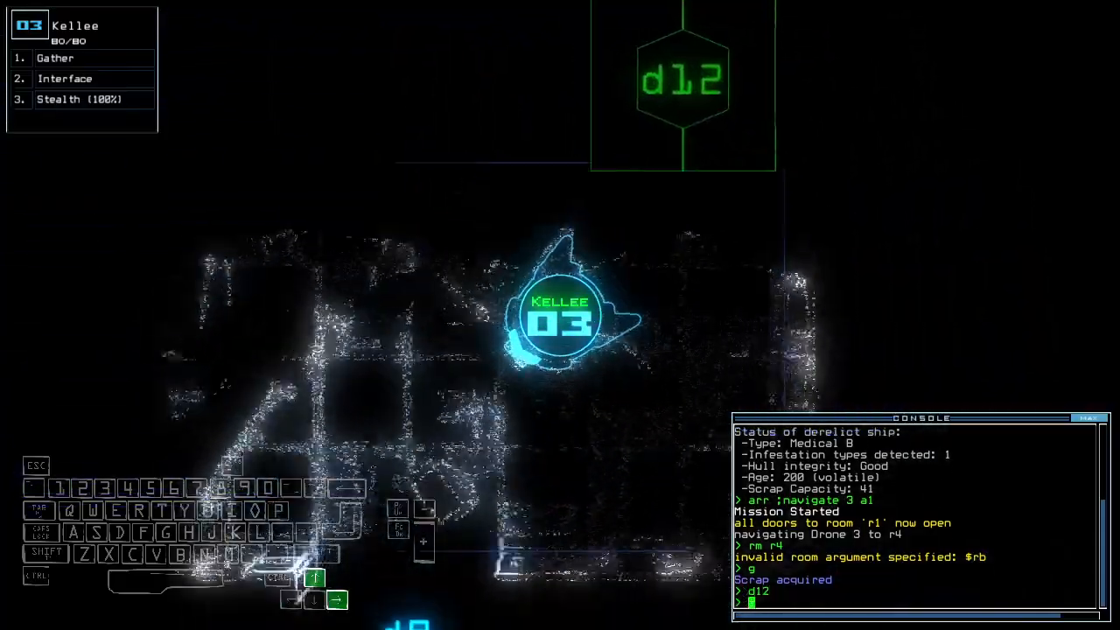
Scout rooms with Kellee under stealth, gather scrap and fuel, and tow salvage with drone 2
text(i)
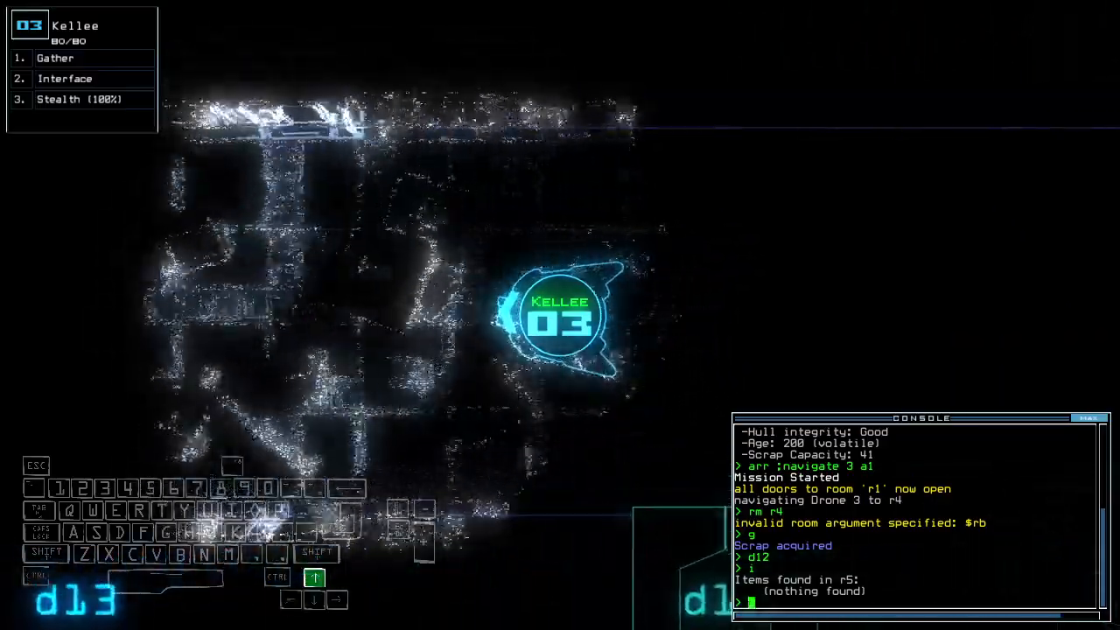
text(st)
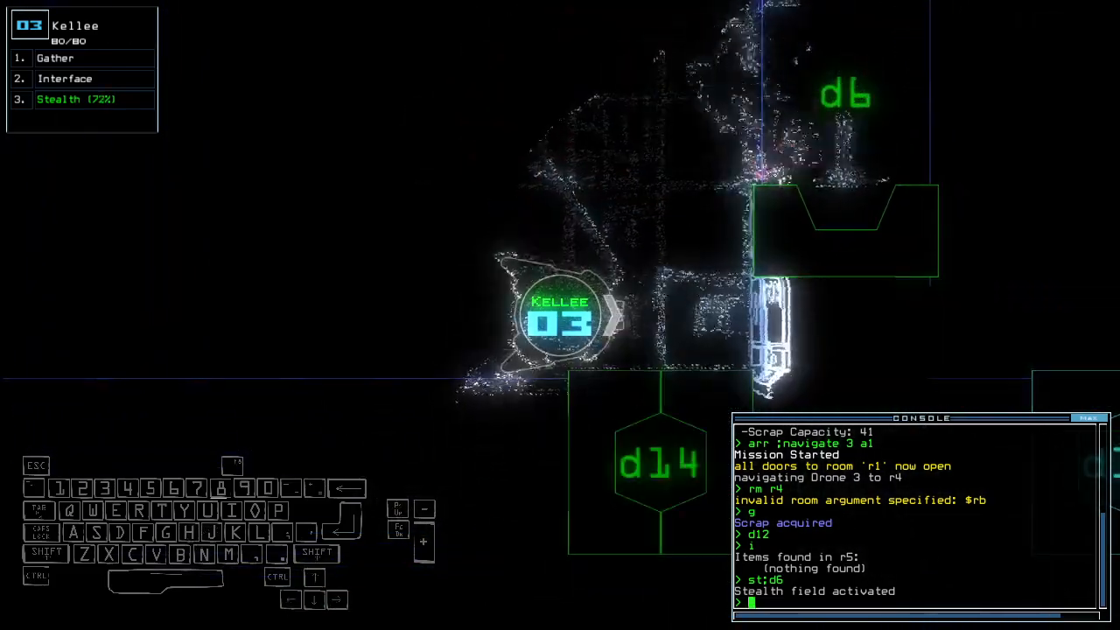
key(enter)
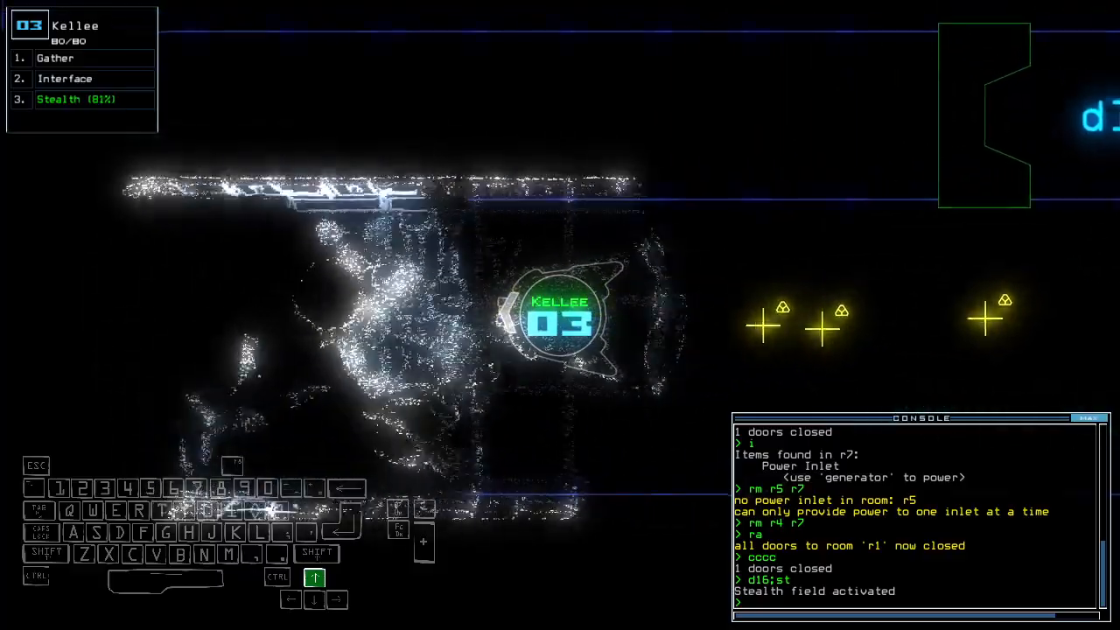
text(st)
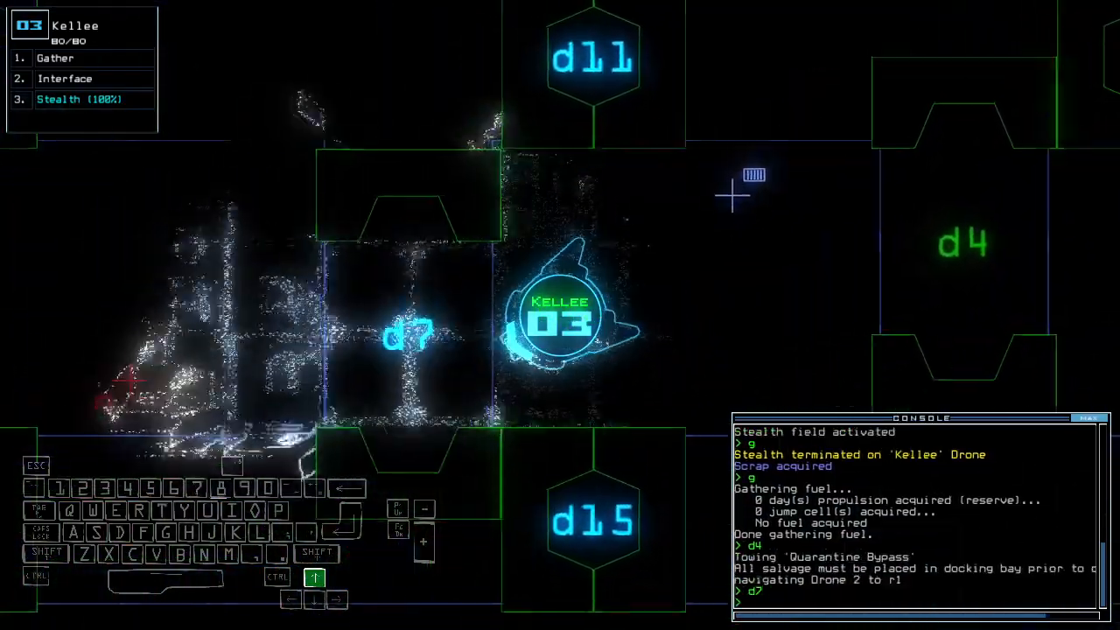
text(d)
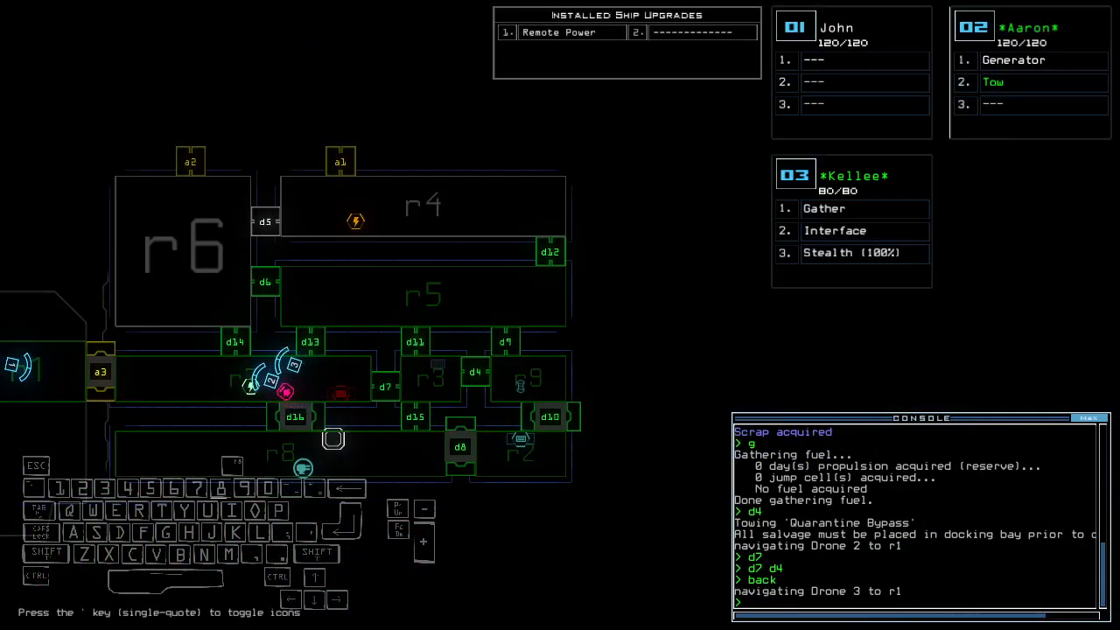
Open doors d10, d8 and d16, end the mission, and dismiss the 700-point score window
text(d10 d8 d)
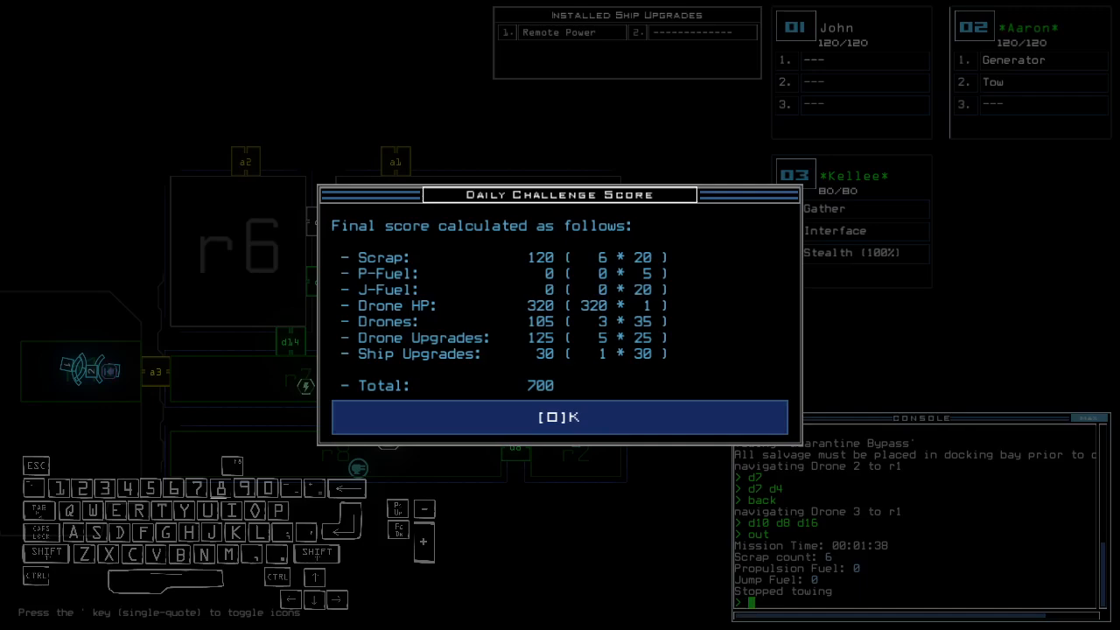
click(559, 417)
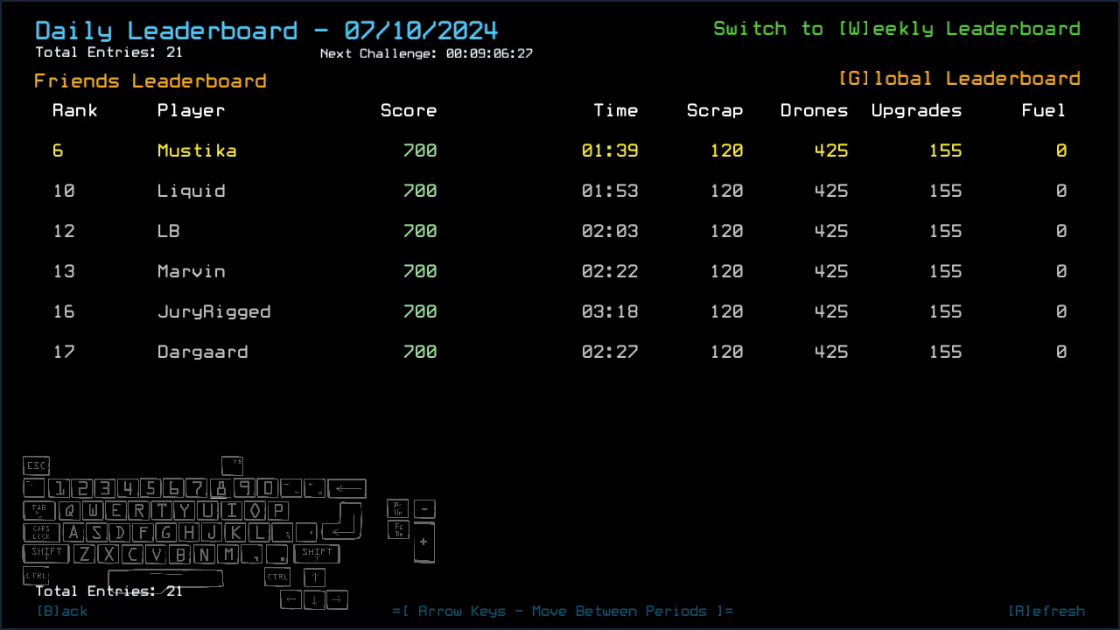
Exit the leaderboard and start a new run with Aaron, Twiki and Rick docked at r2
key(Escape)
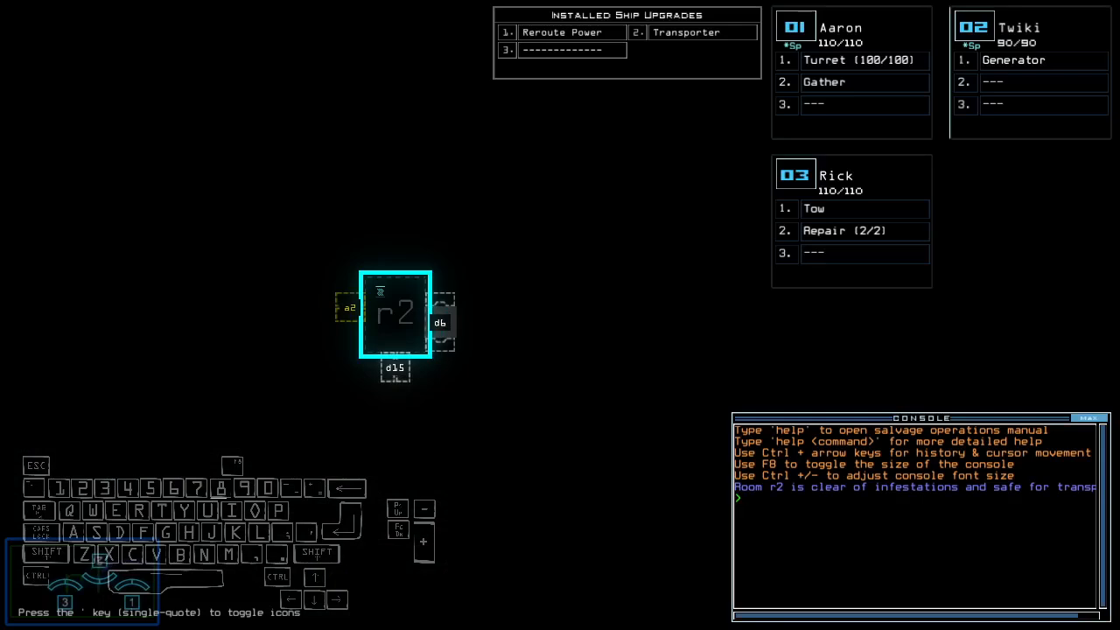
Reassign the tow to Aaron and list transporter signals, locating r2 with four remaining
text(set 3;set 2;)
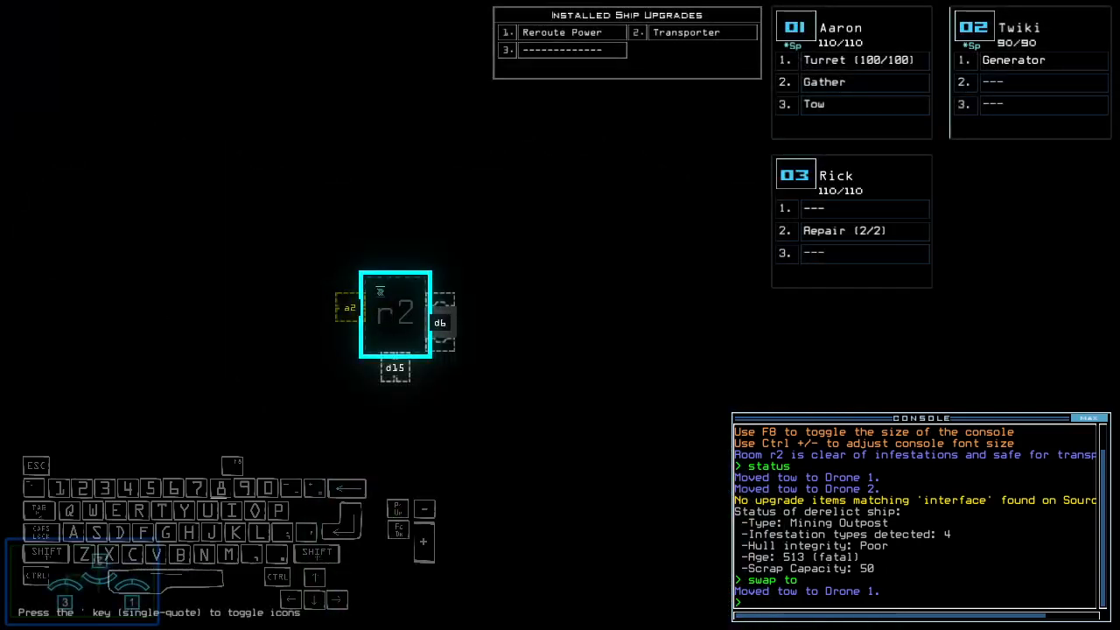
text(transport)
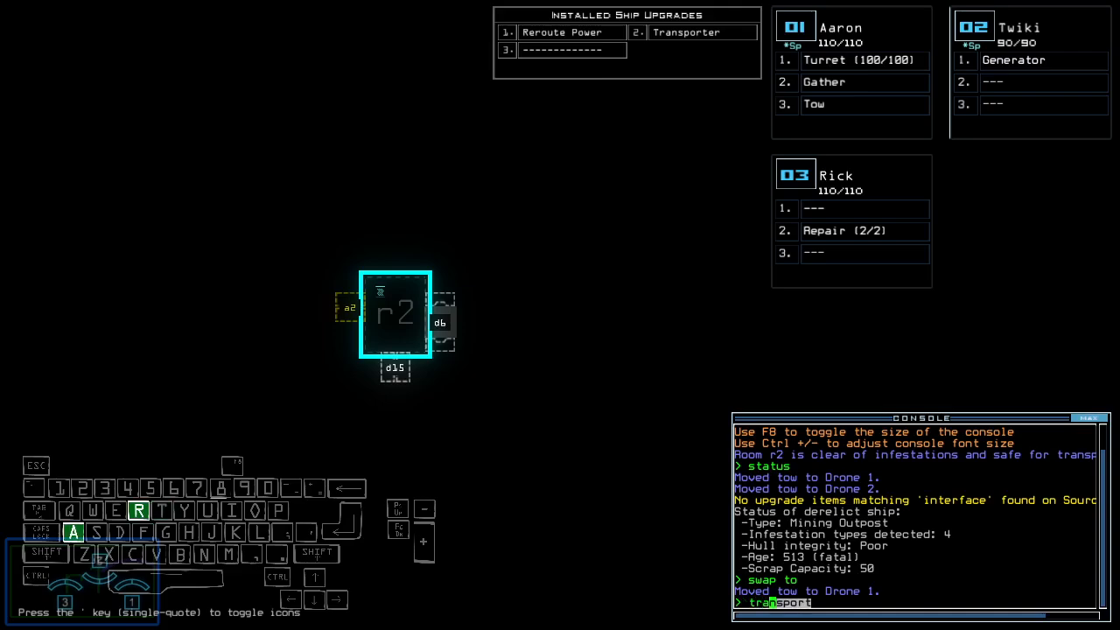
key(enter)
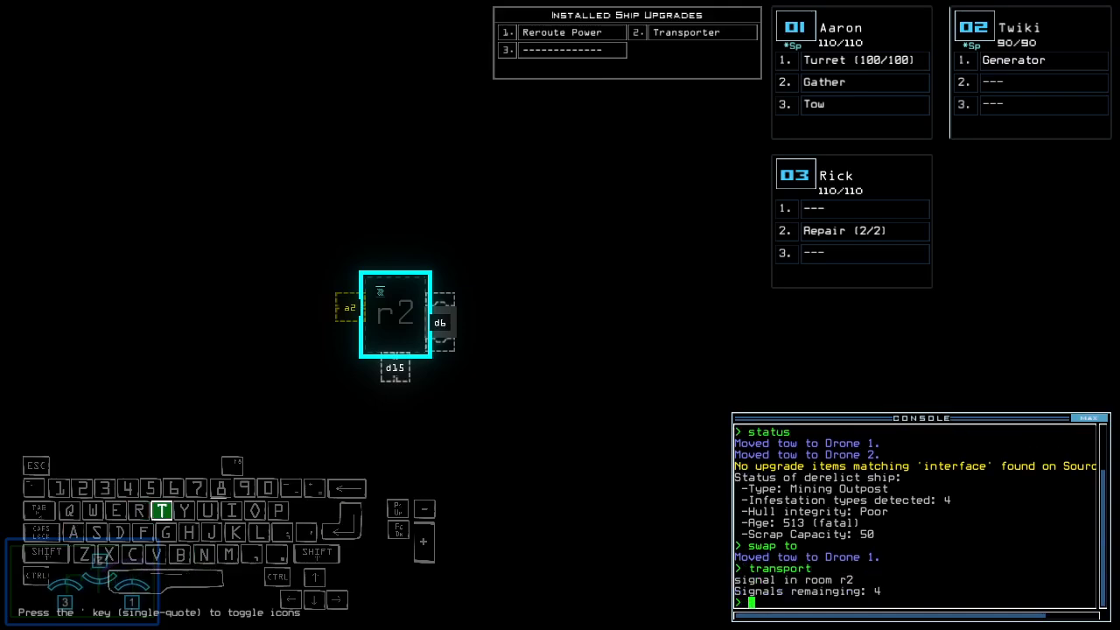
text(take)
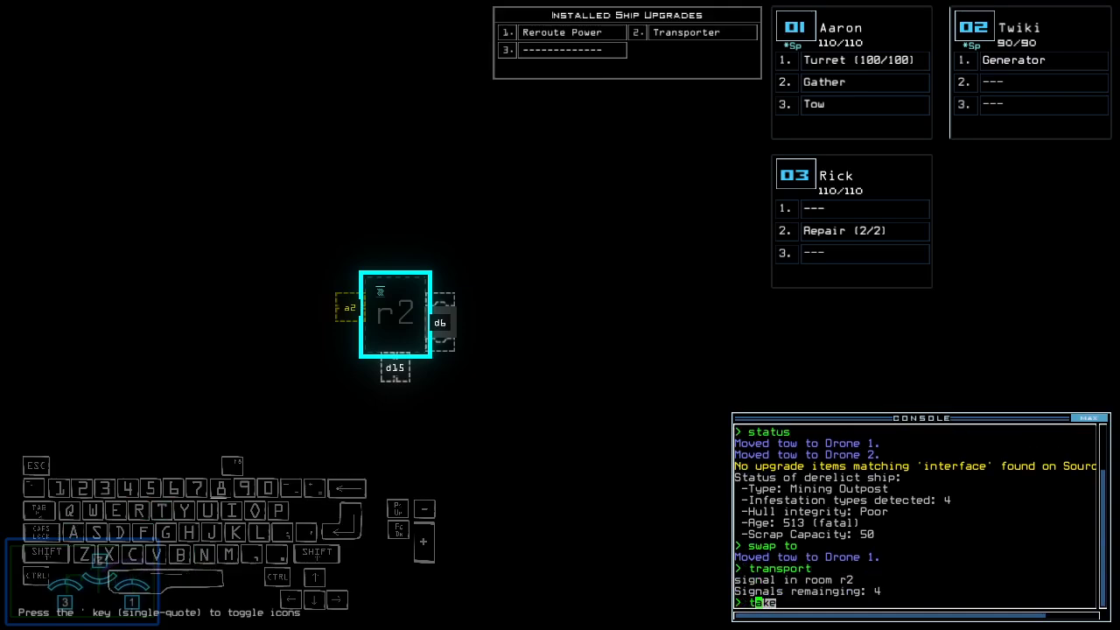
Transport drones 1 and 2 to r2, power the generator, open d14, and gather scrap and fuel
text(transport 1 2 r2)
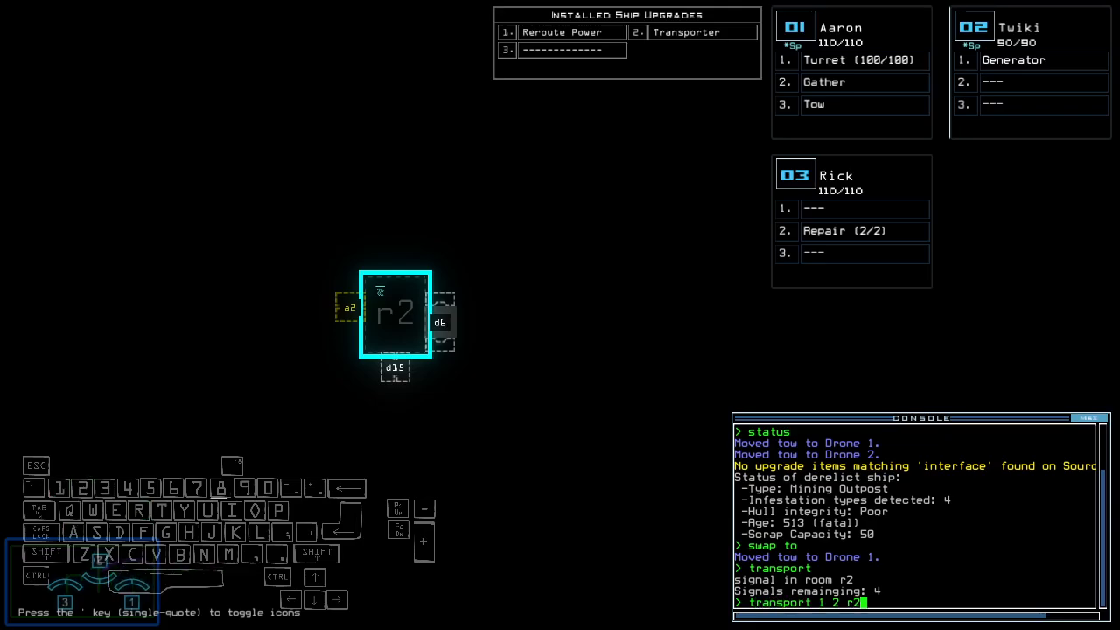
key(enter)
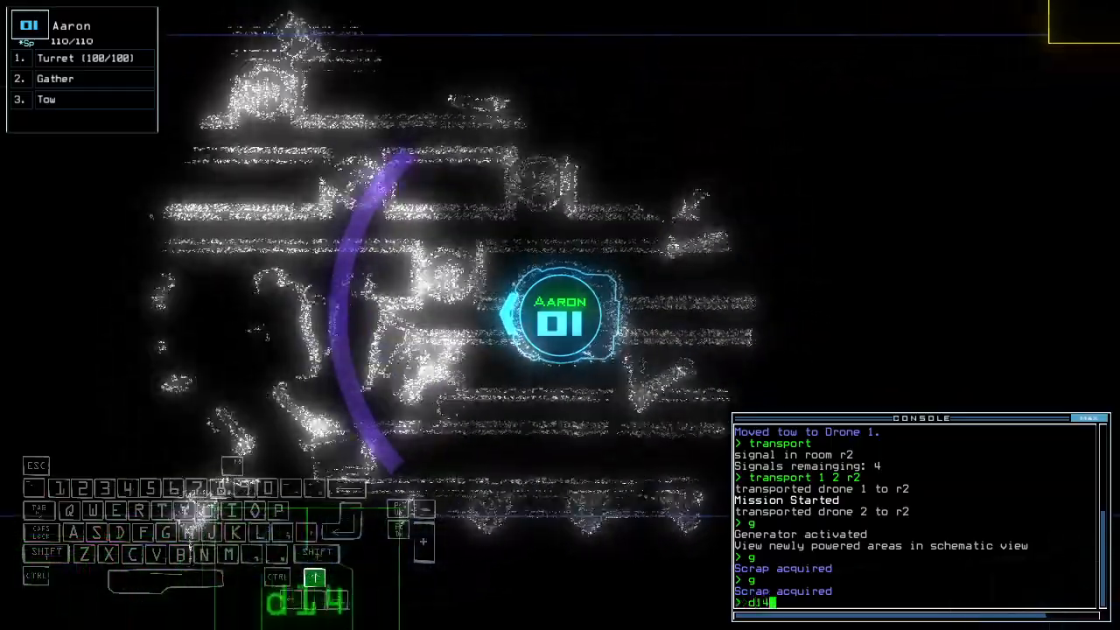
key(enter)
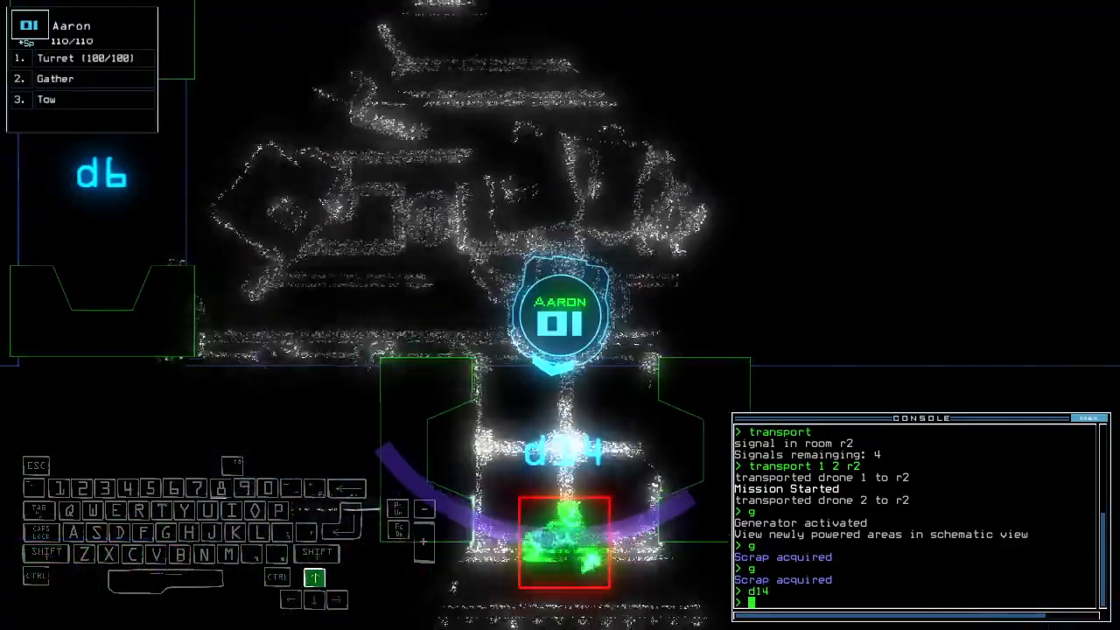
text(turret)
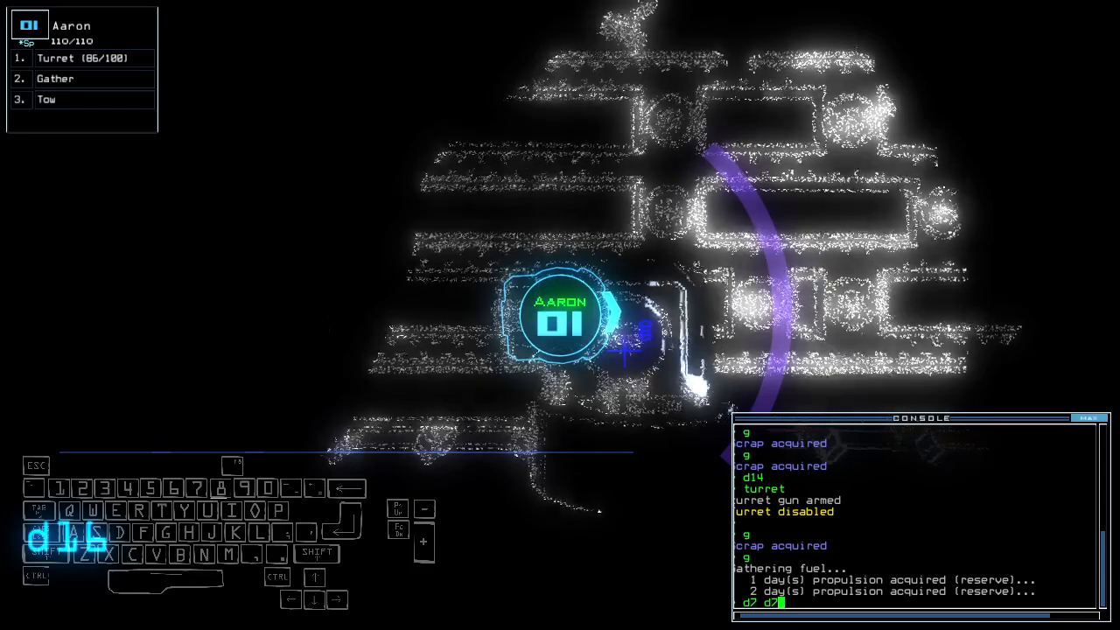
Open d7, move drones through rooms r2–r8, close d15 and d7, and restart the generator
key(')
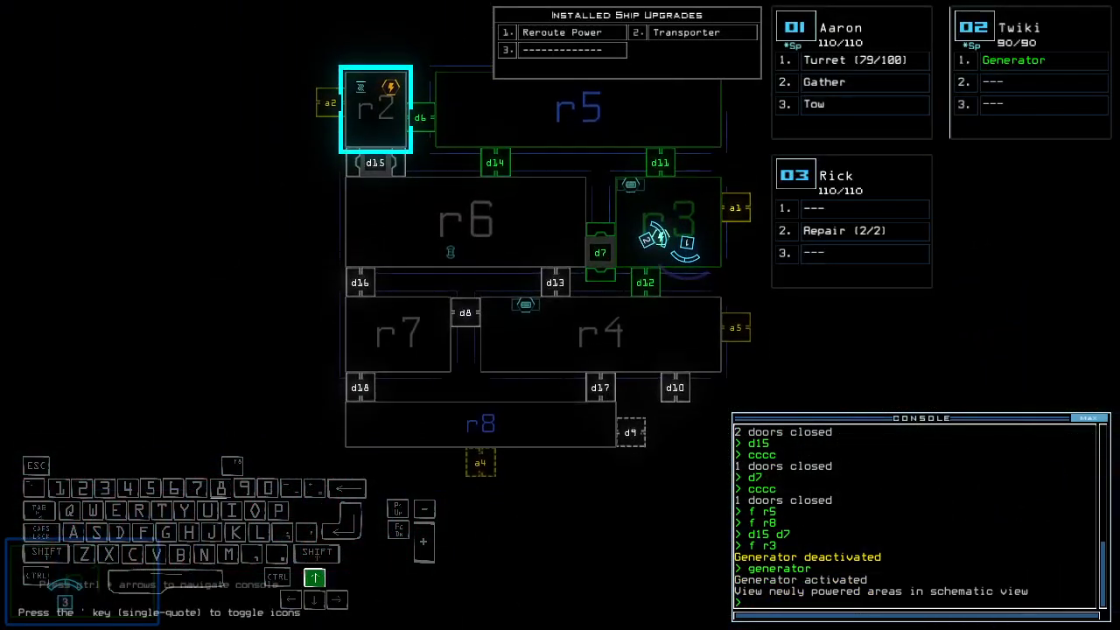
Turn on the generator, reroute power to r3 and r6, and close doors d16, d12 and d7
key(r)
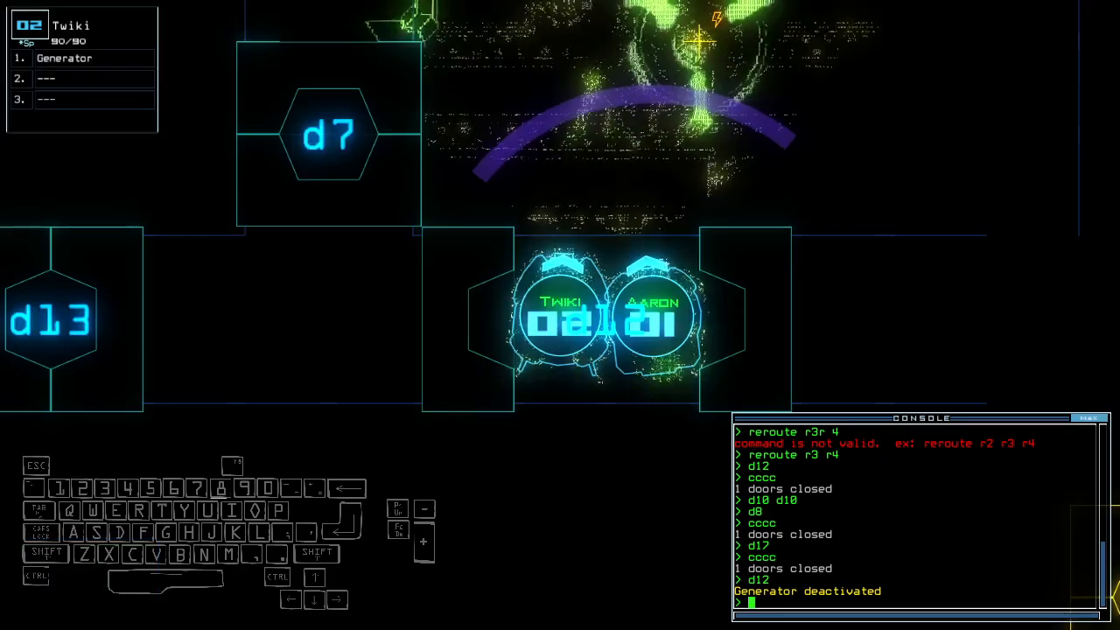
text(generator)
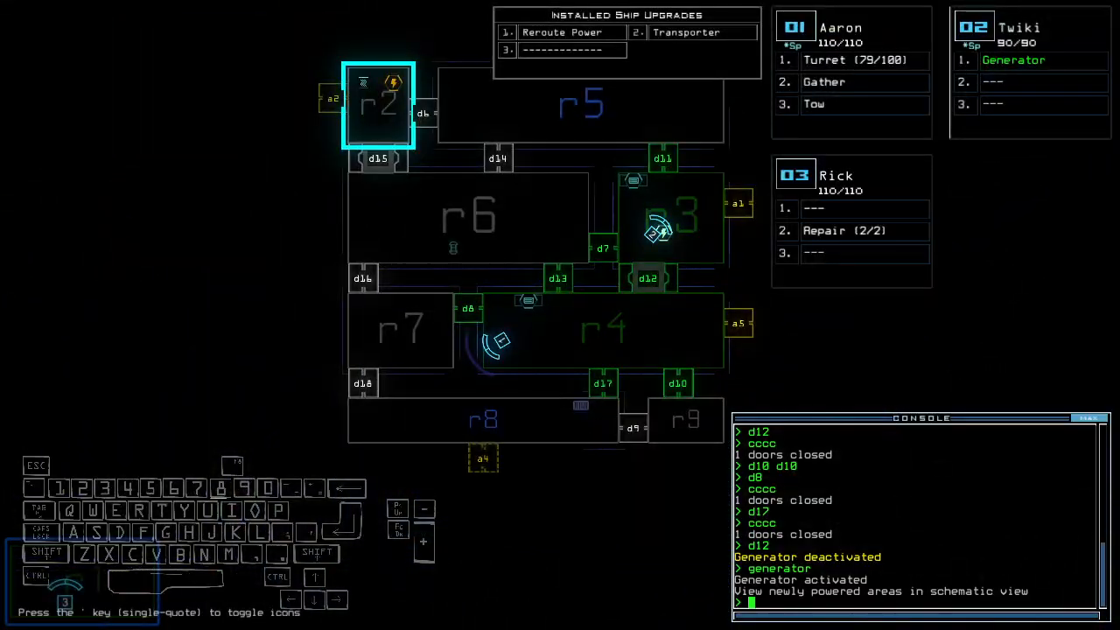
text(reroute r4)
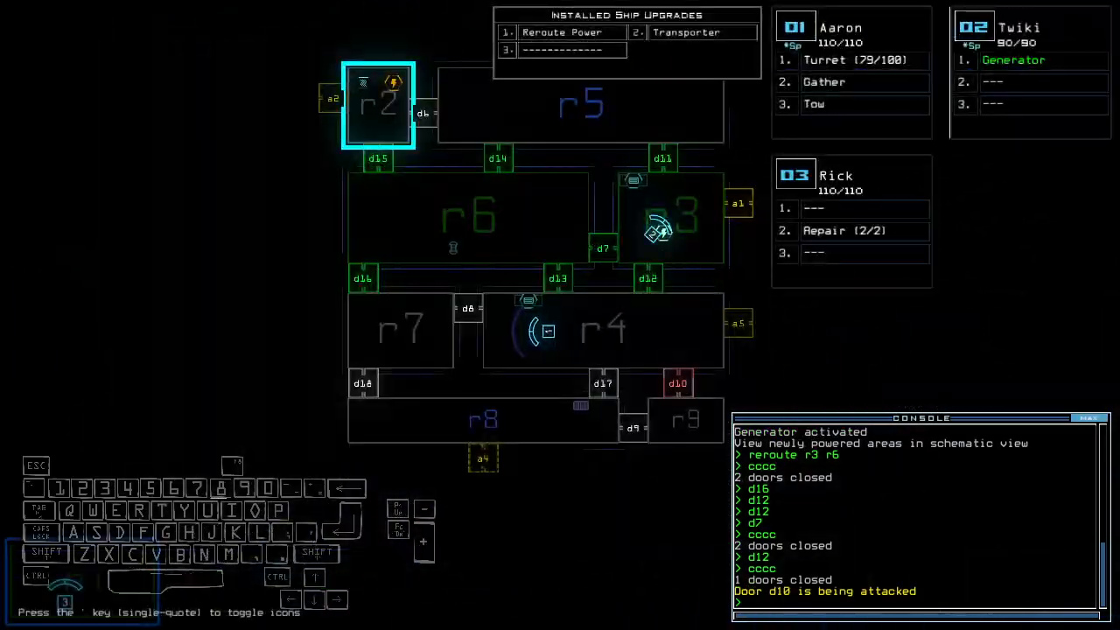
Move drones into r7 and r6, reroute power to r4, and open door d10
key(3)
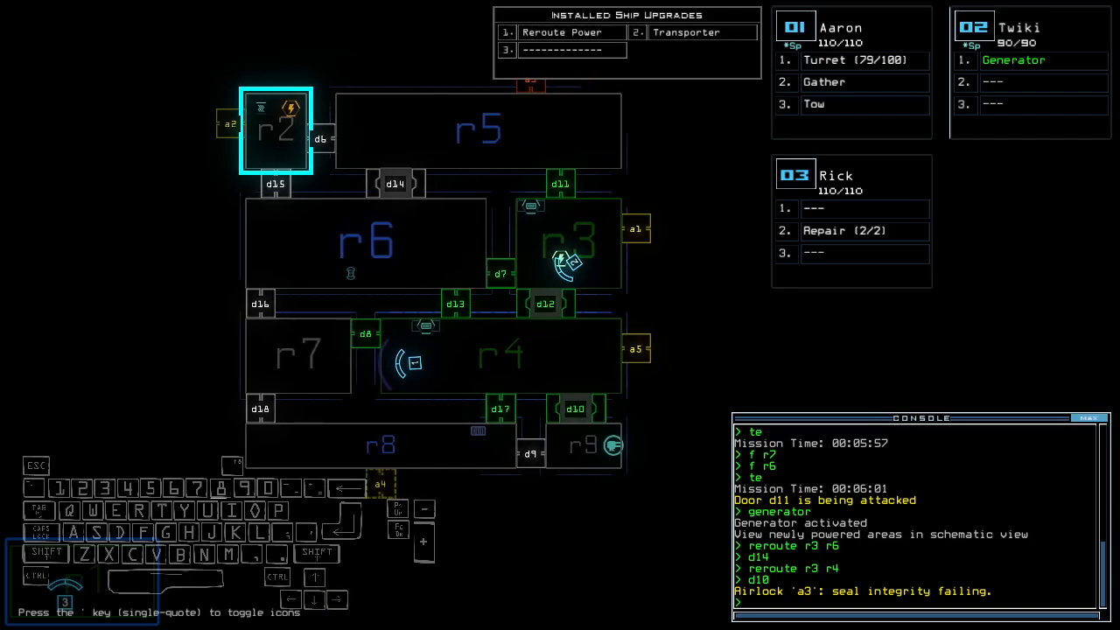
Vent room r4 through airlock a5, reopen d17, and gather four pieces of scrap
text(reroute r3)
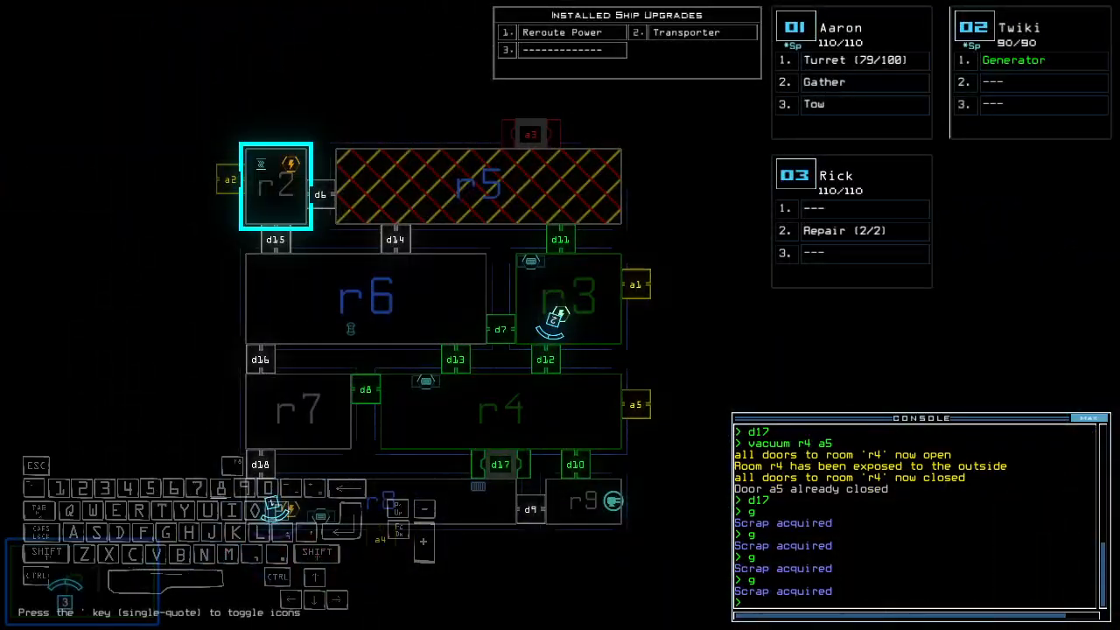
Run the 'transport' console commands, then accept the 830 Daily Challenge score to reach the leaderboard
key(r)
text(transport)
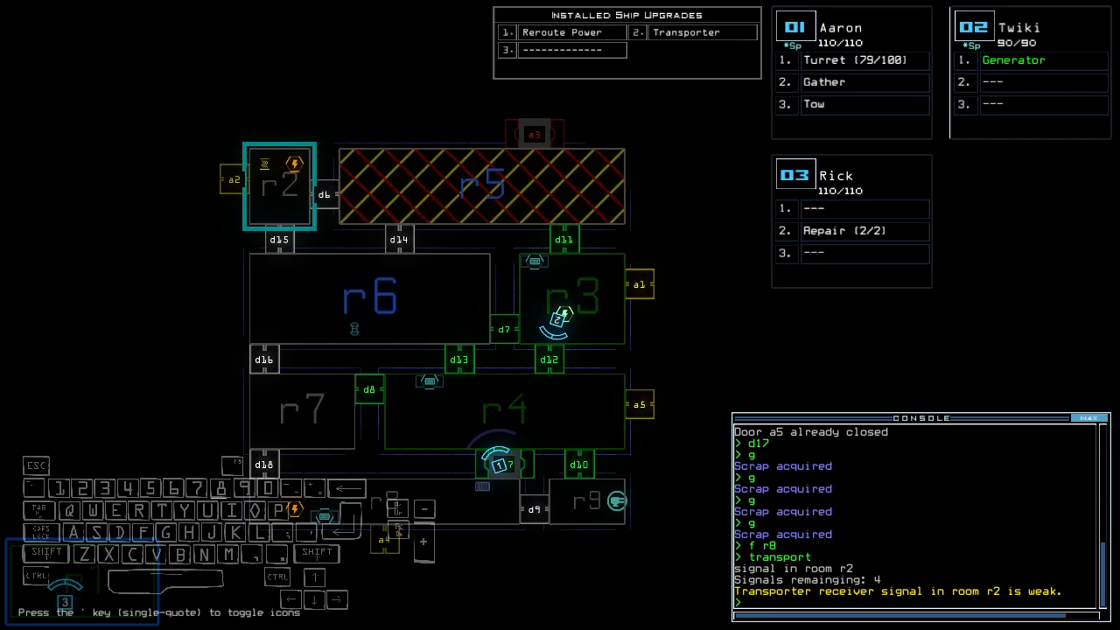
text(f r)
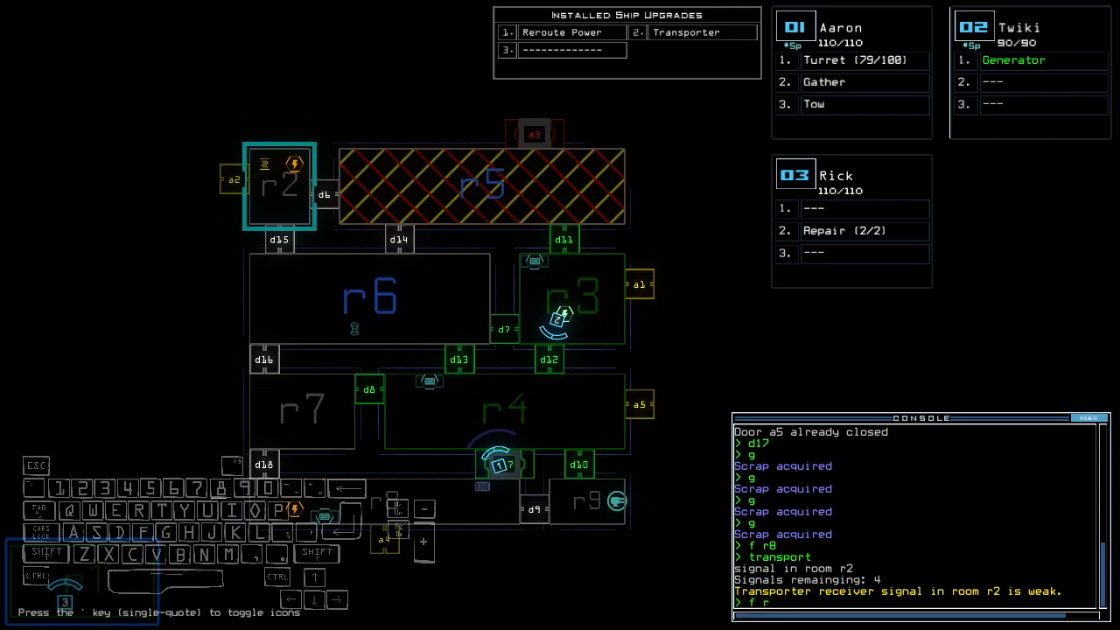
text(f r5)
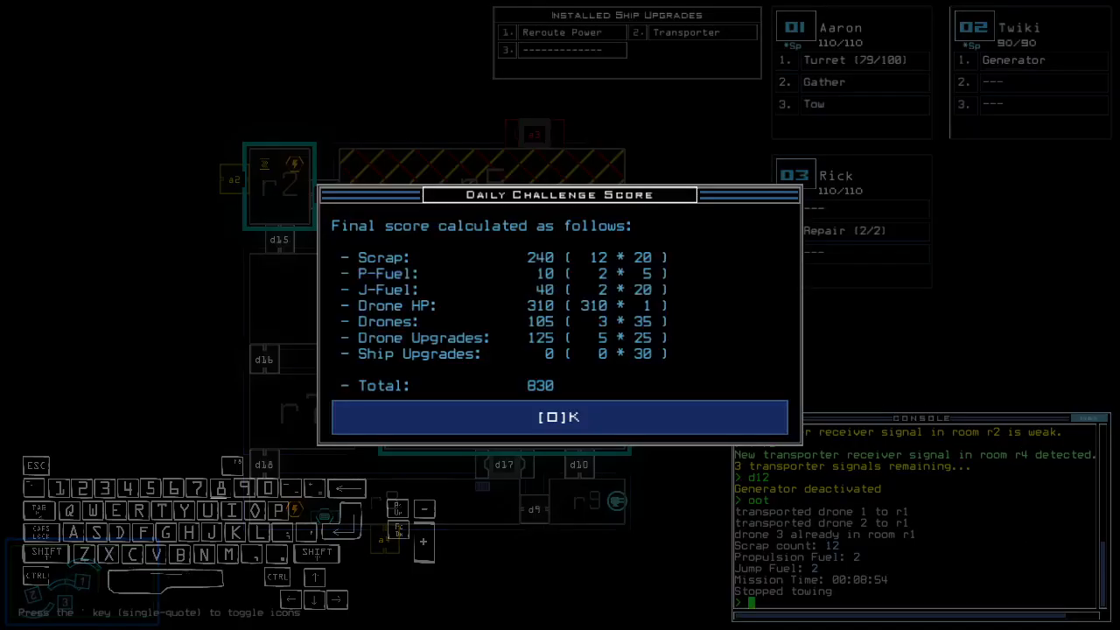
click(559, 417)
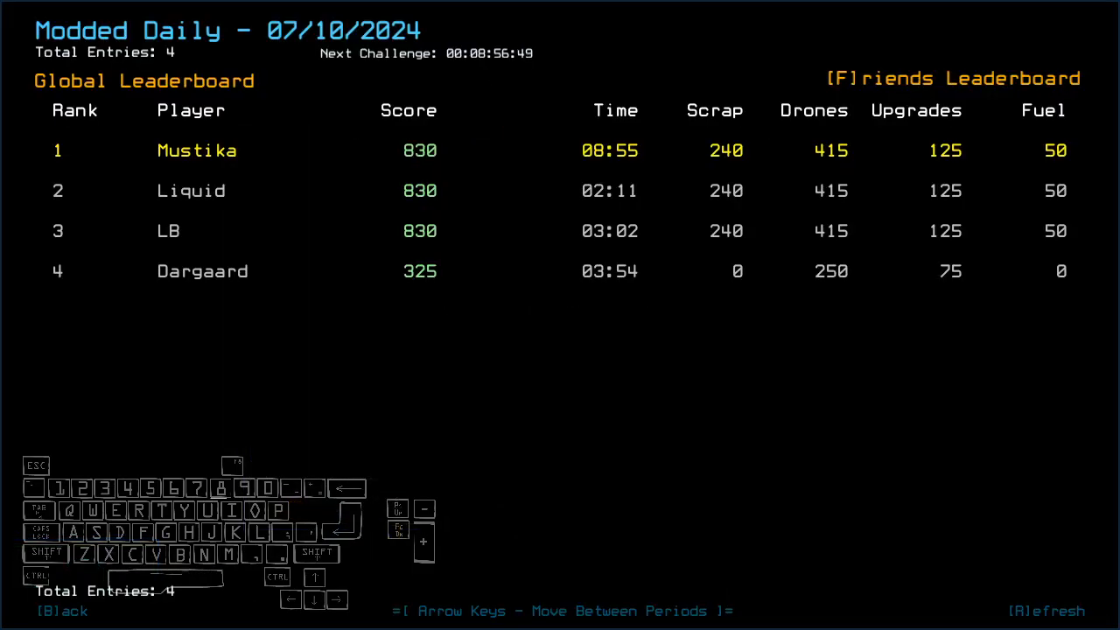